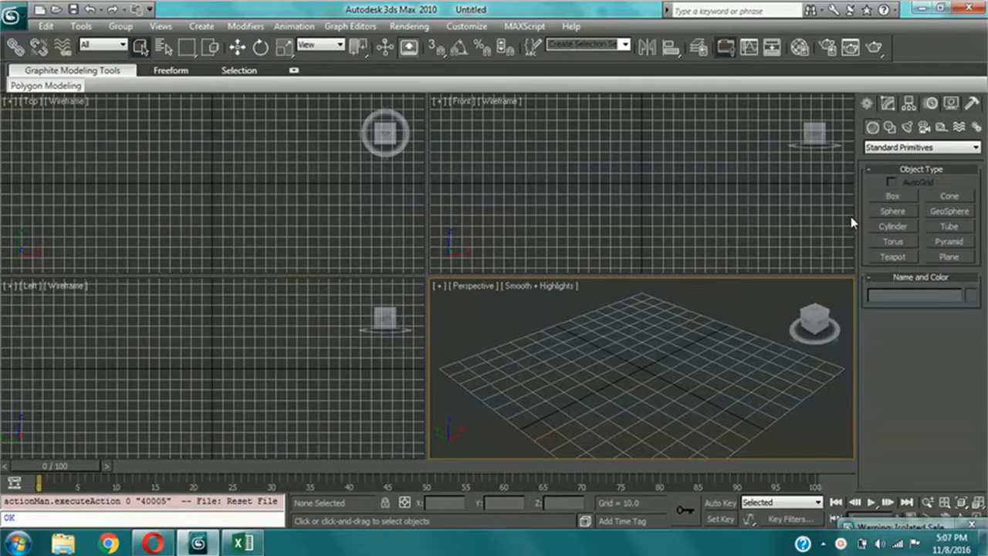
- Create a box primitive Box01 and set its length to 45
{"action": "left_click", "coordinate": [892, 194]}
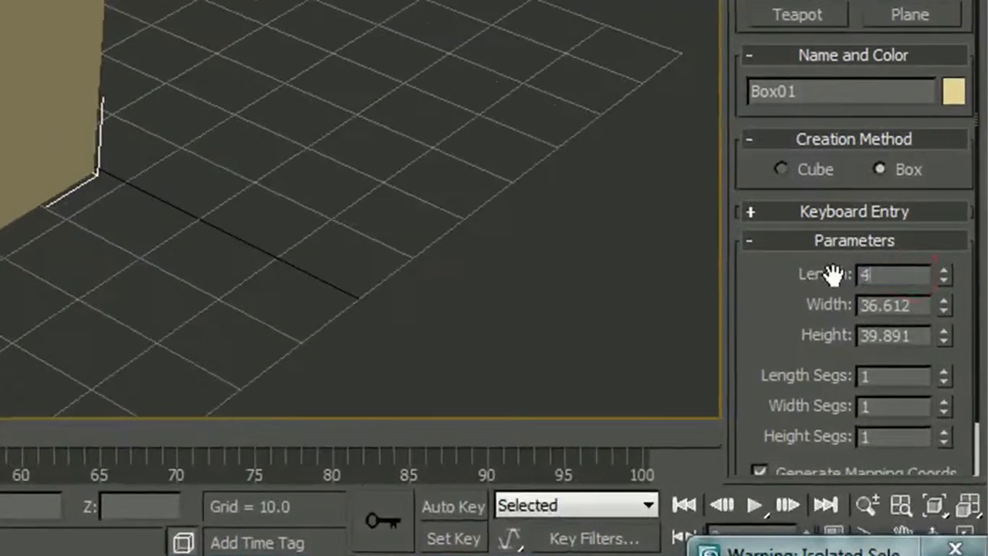
{"action": "type", "text": "45.0"}
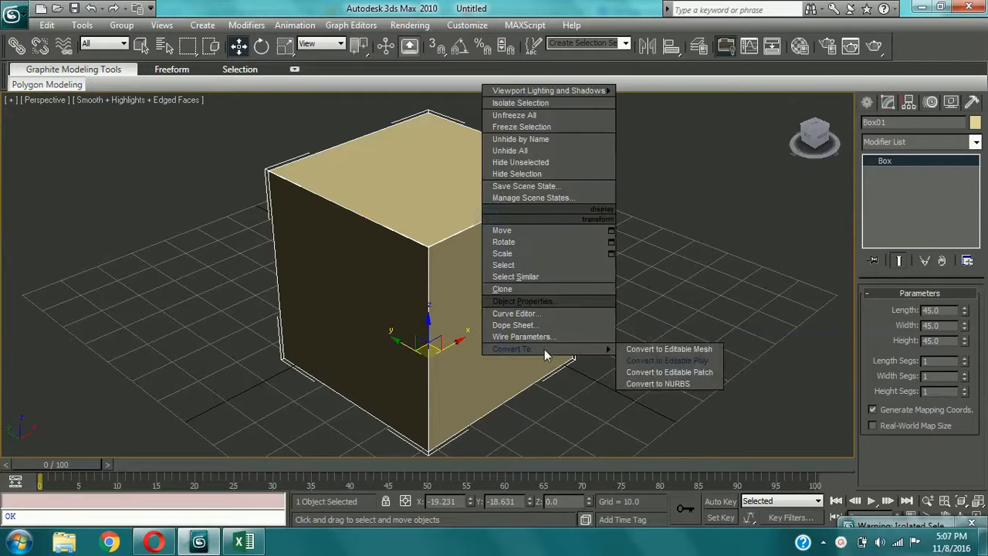
- Convert Box01 to an editable poly for face-level editing
{"action": "left_click", "coordinate": [667, 361]}
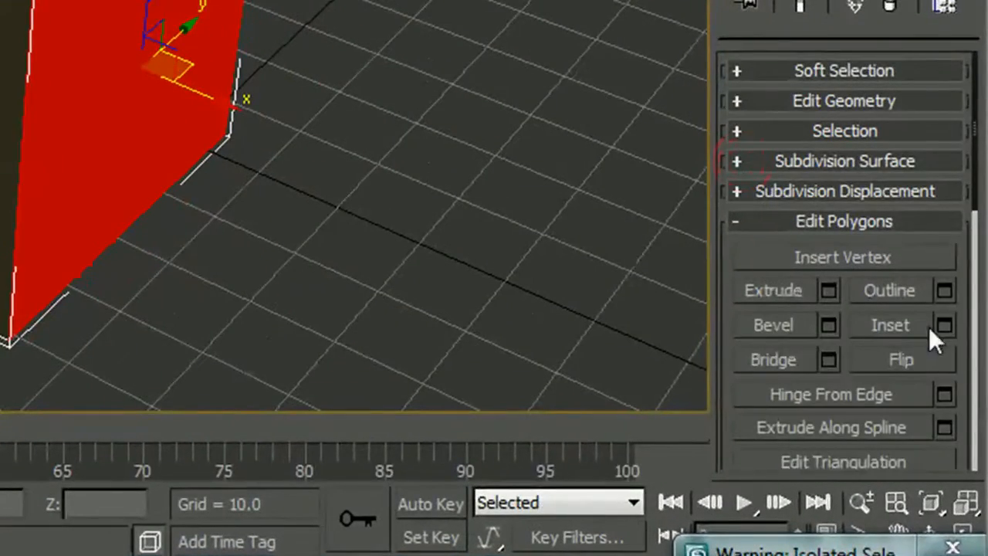
- Inset the front face, previewing amount 4 then settling on 3
{"action": "left_click", "coordinate": [944, 324]}
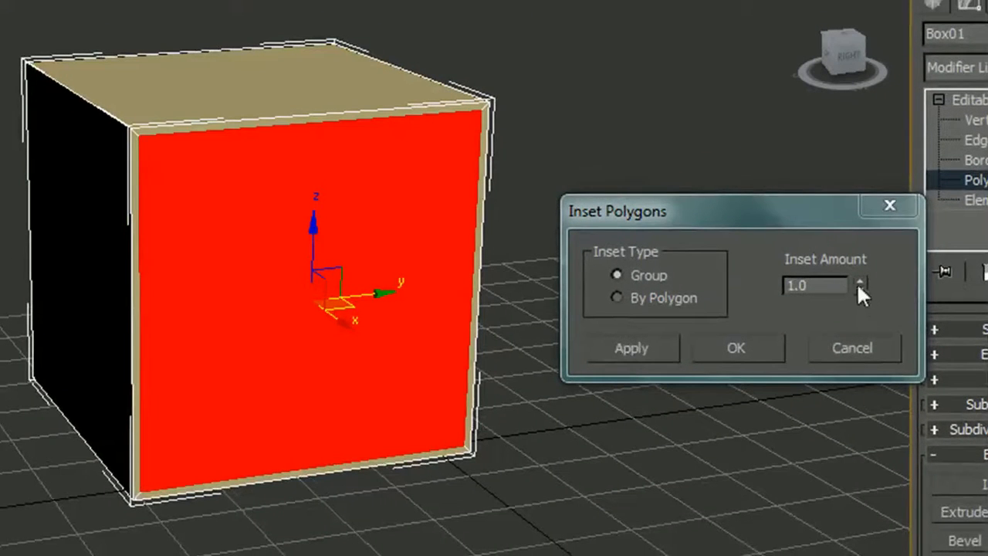
{"action": "left_click", "coordinate": [860, 281]}
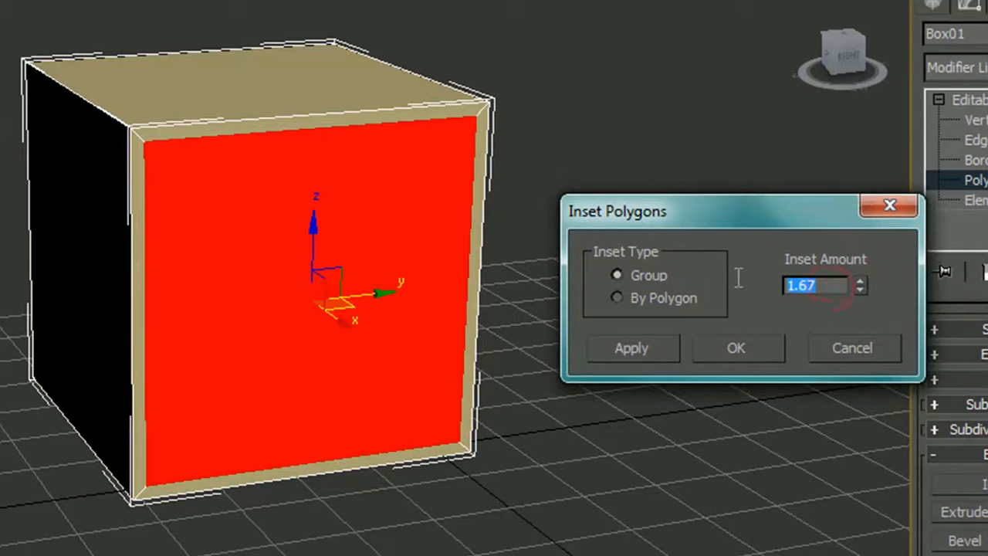
{"action": "type", "text": "4"}
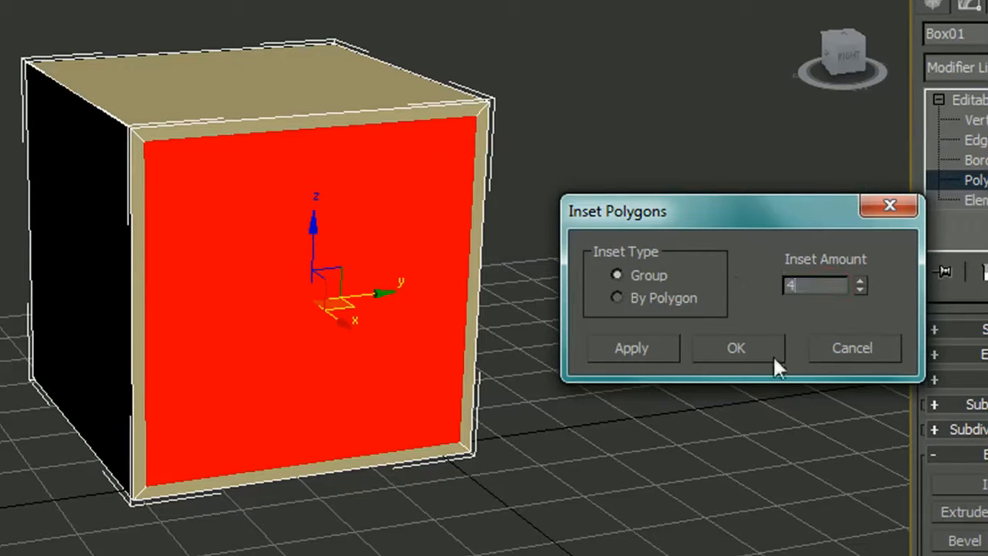
{"action": "left_click", "coordinate": [735, 347]}
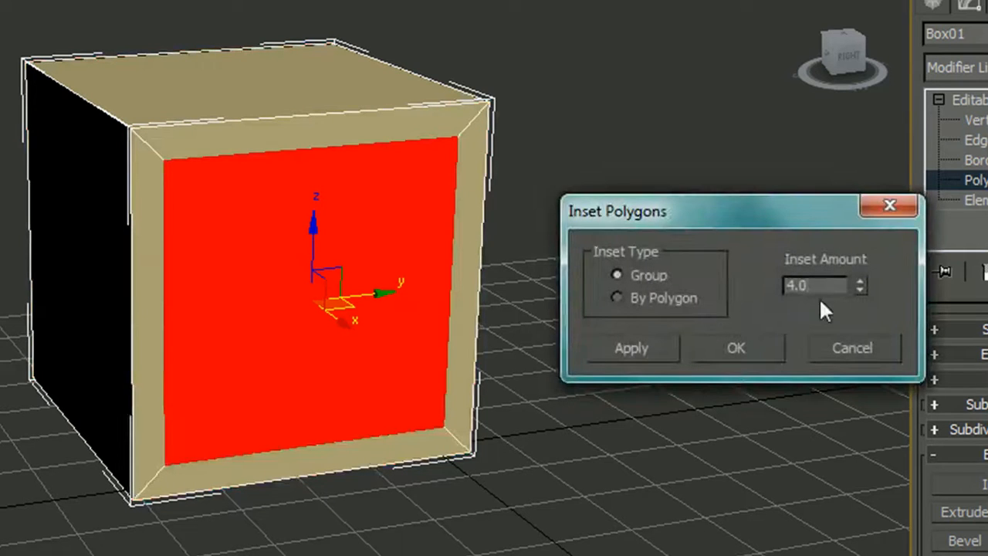
{"action": "left_click", "coordinate": [858, 291]}
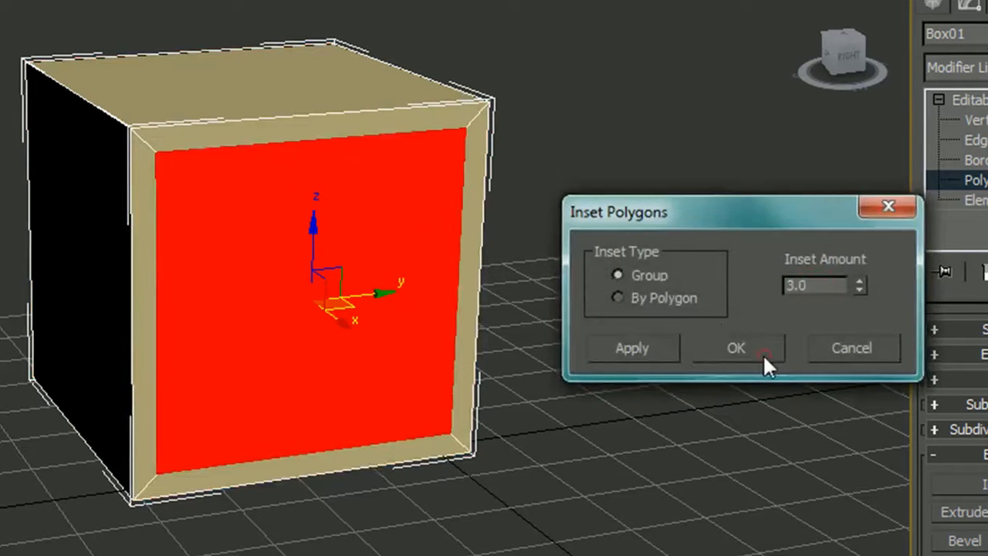
{"action": "left_click", "coordinate": [734, 347]}
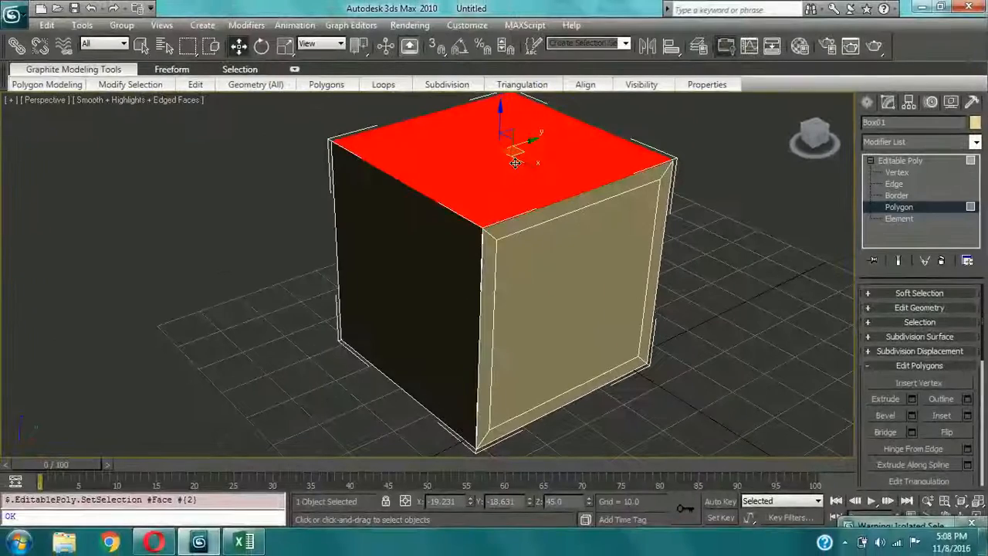
- Apply the same inset to the top face and the remaining faces of the cube
{"action": "left_click_drag", "start_coordinate": [516, 162], "coordinate": [488, 202]}
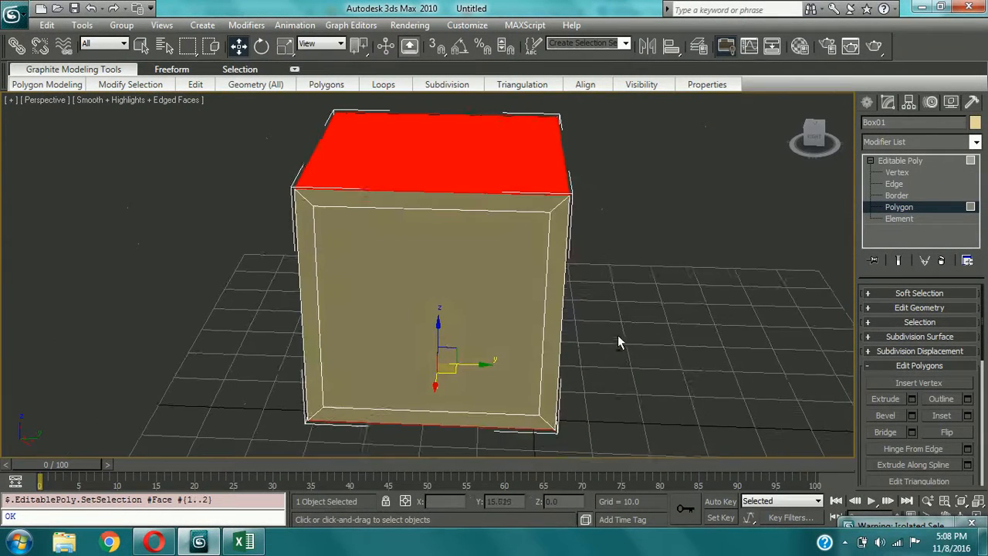
{"action": "left_click", "coordinate": [967, 413]}
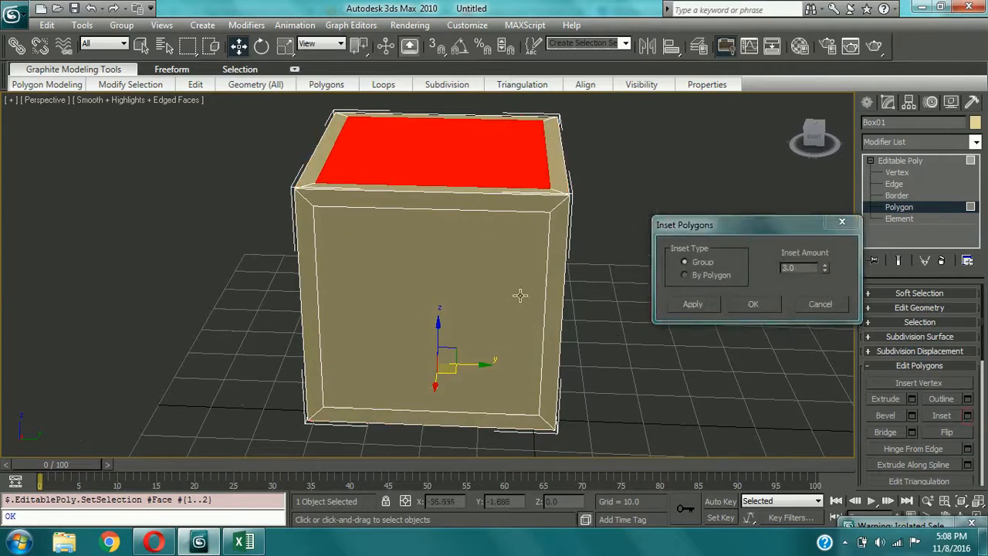
{"action": "left_click", "coordinate": [753, 302]}
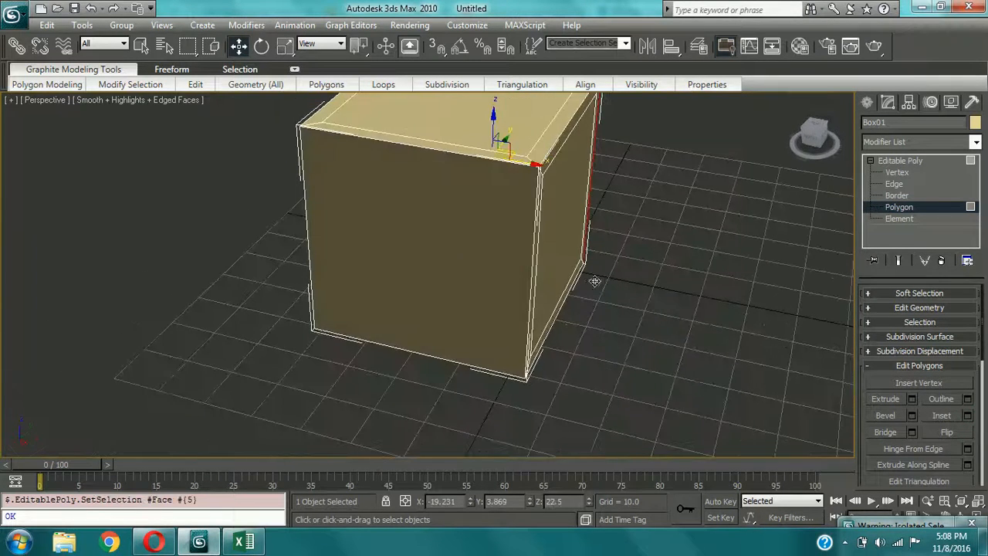
{"action": "left_click", "coordinate": [966, 415]}
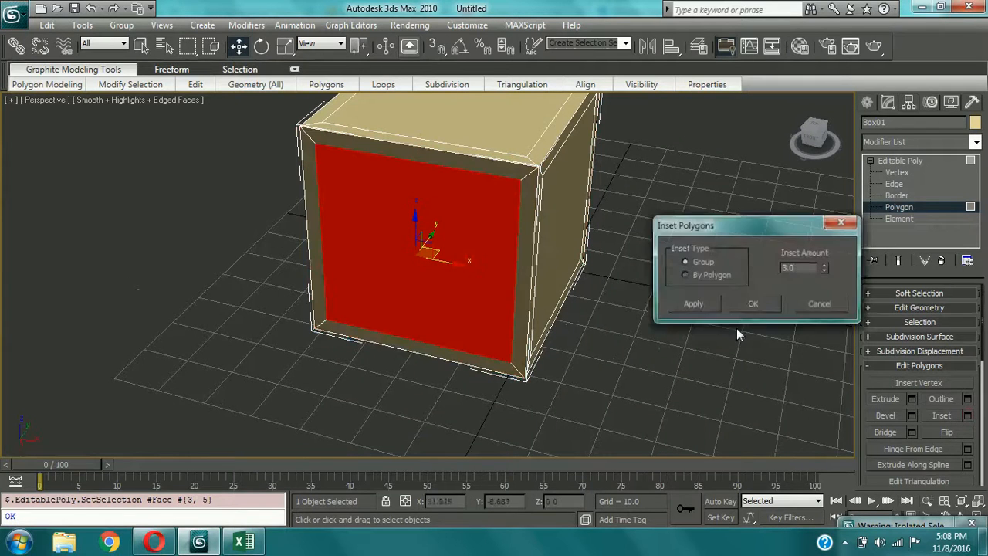
{"action": "left_click", "coordinate": [753, 302]}
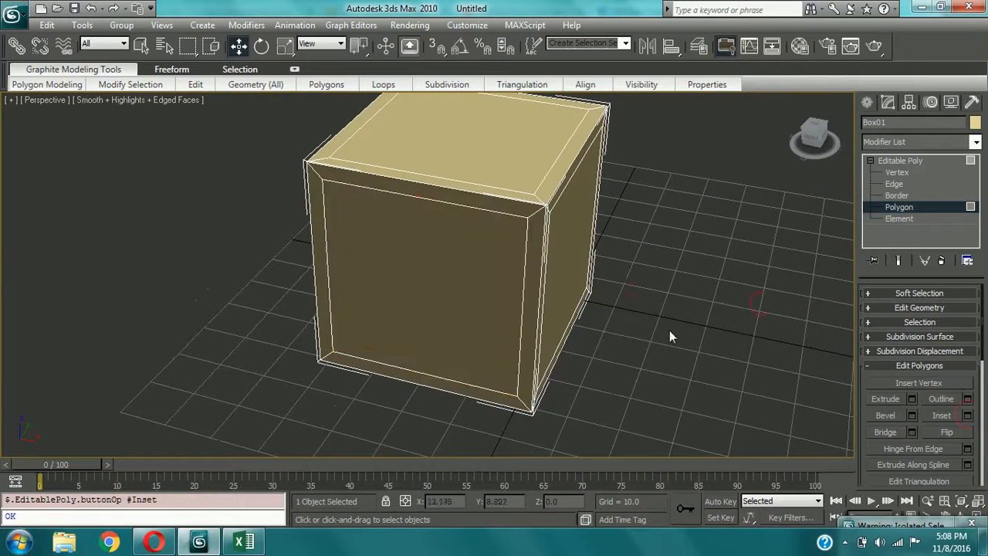
{"action": "key", "text": "f"}
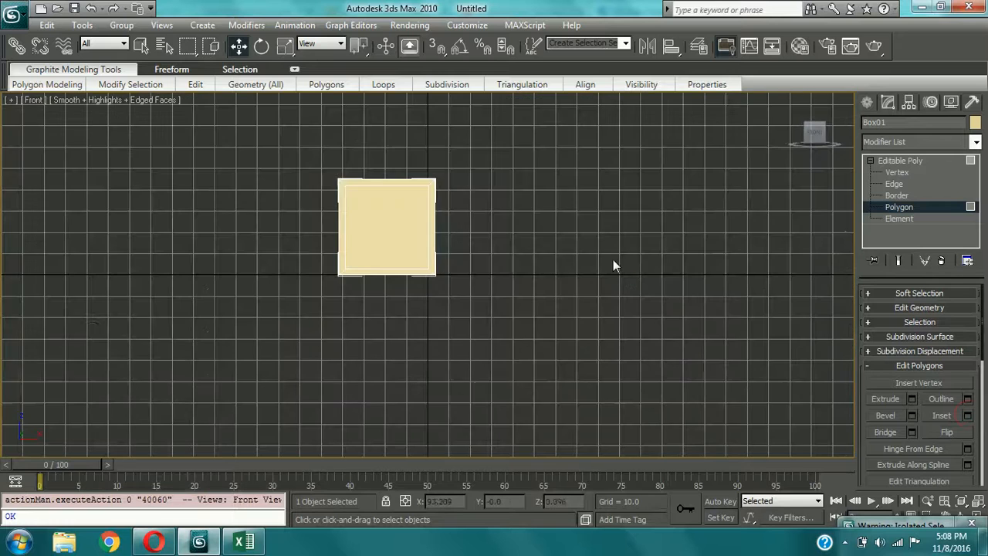
{"action": "key", "text": "f"}
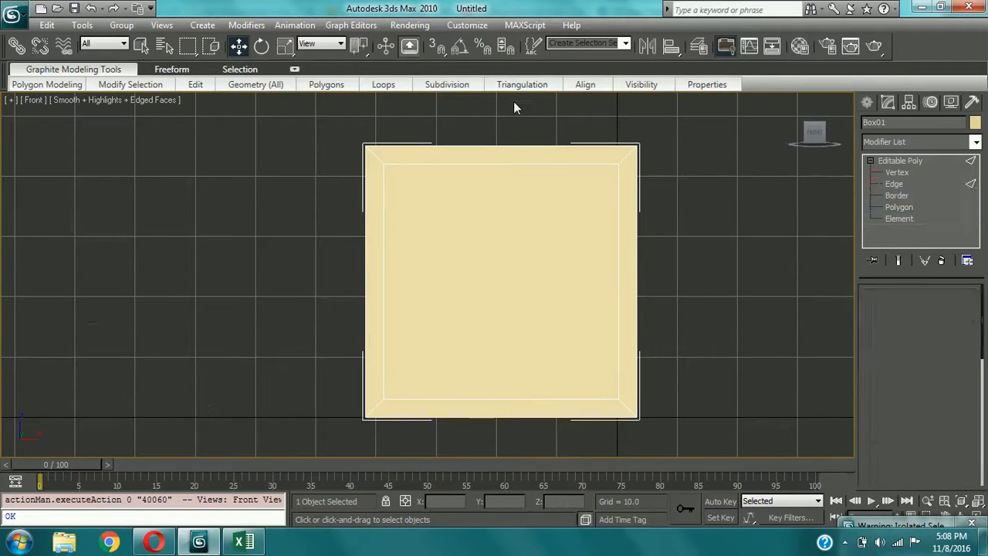
{"action": "left_click", "coordinate": [892, 182]}
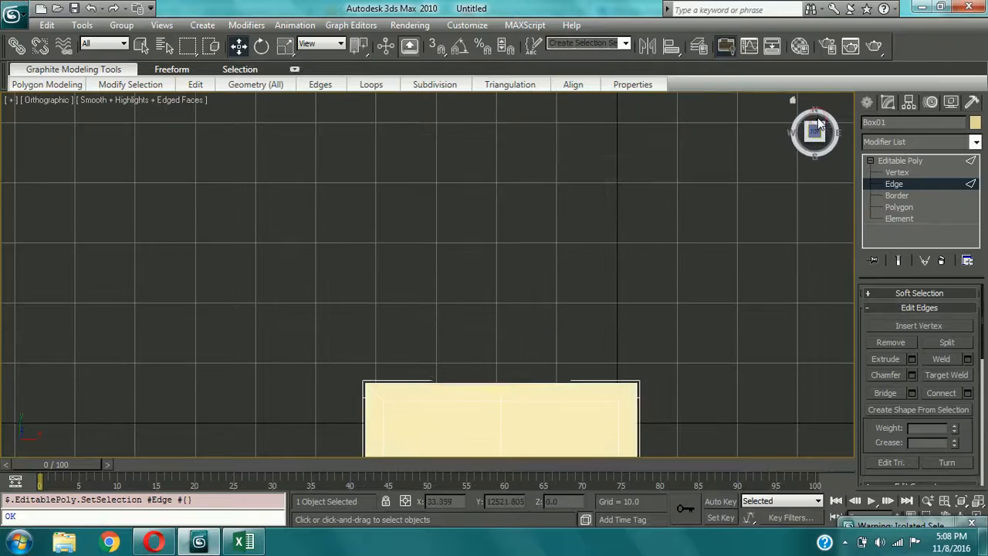
{"action": "key", "text": "t"}
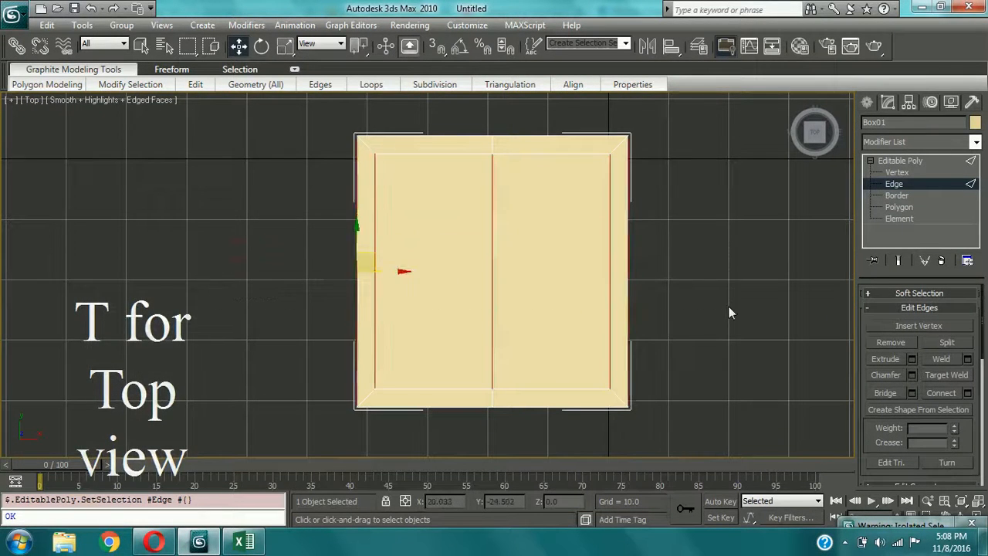
{"action": "left_click", "coordinate": [939, 392]}
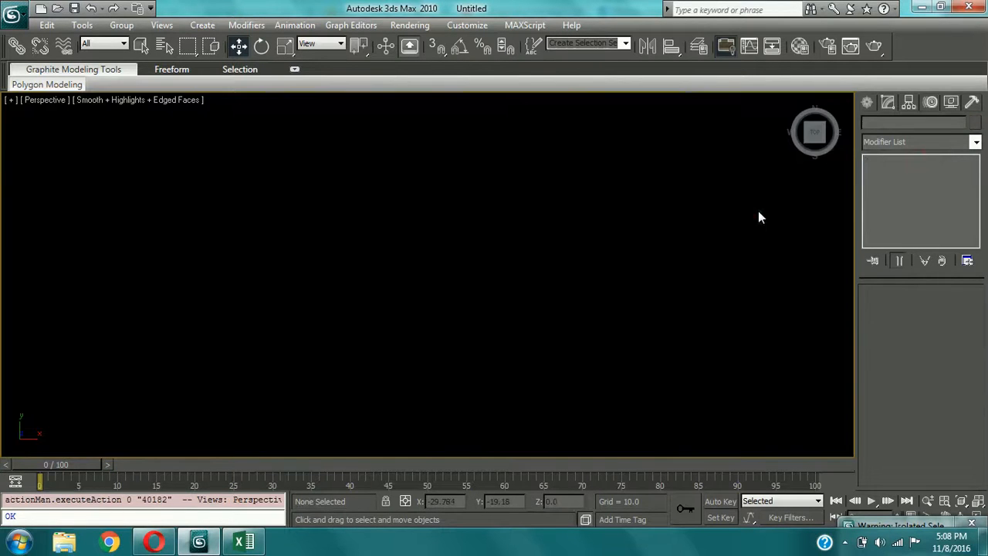
- Enable NURMS subdivision on the cube and collapse the smoothed result to editable poly
{"action": "key", "text": "p"}
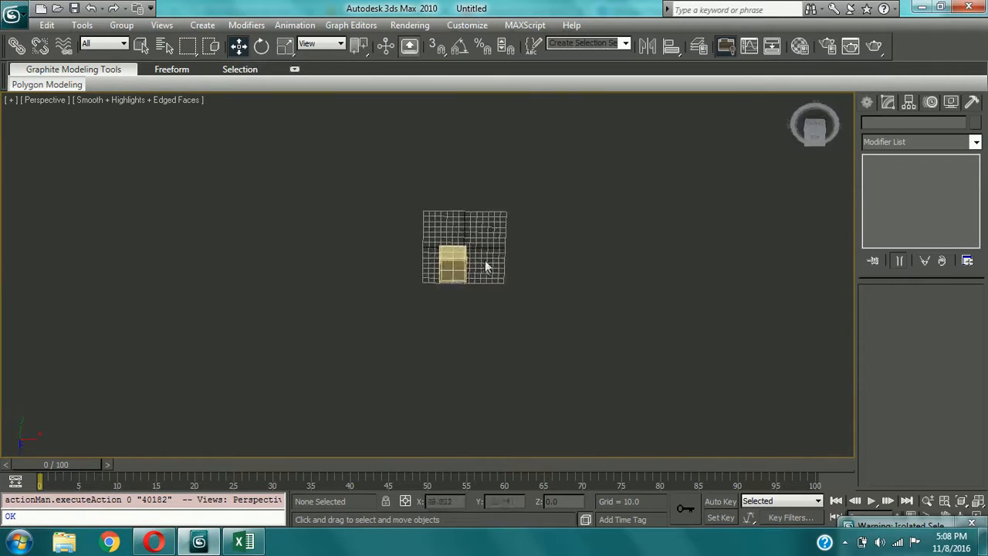
{"action": "left_click_drag", "start_coordinate": [463, 262], "coordinate": [564, 280]}
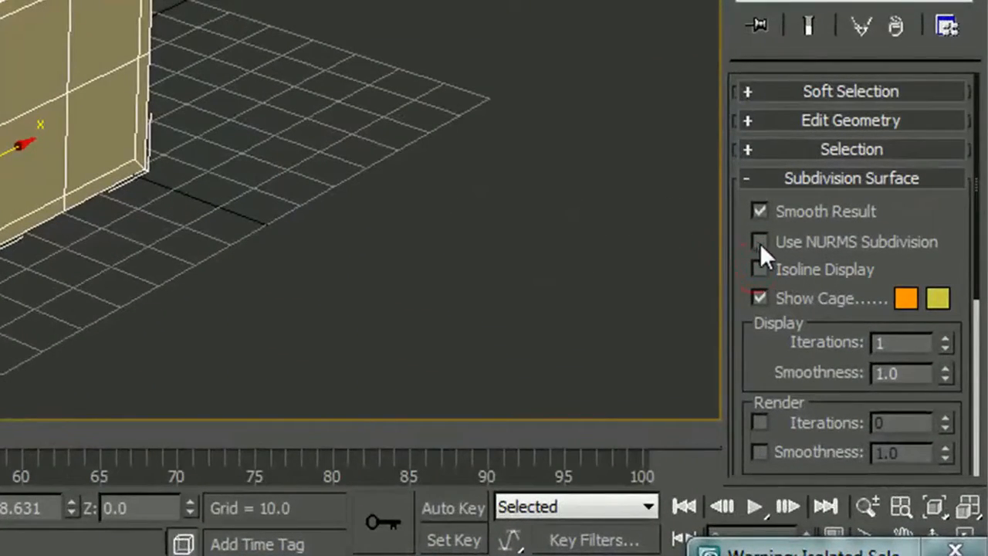
{"action": "left_click", "coordinate": [759, 241]}
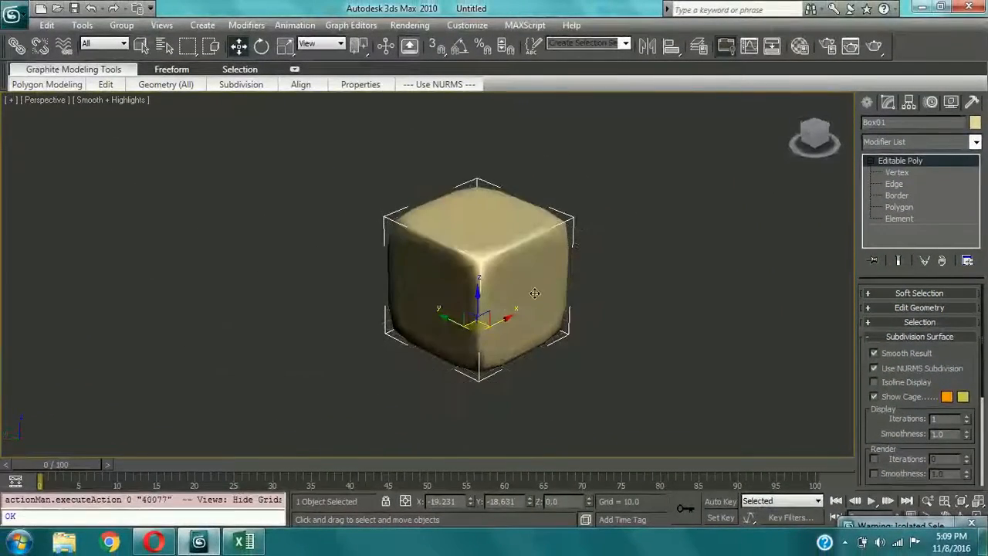
{"action": "key", "text": "F4"}
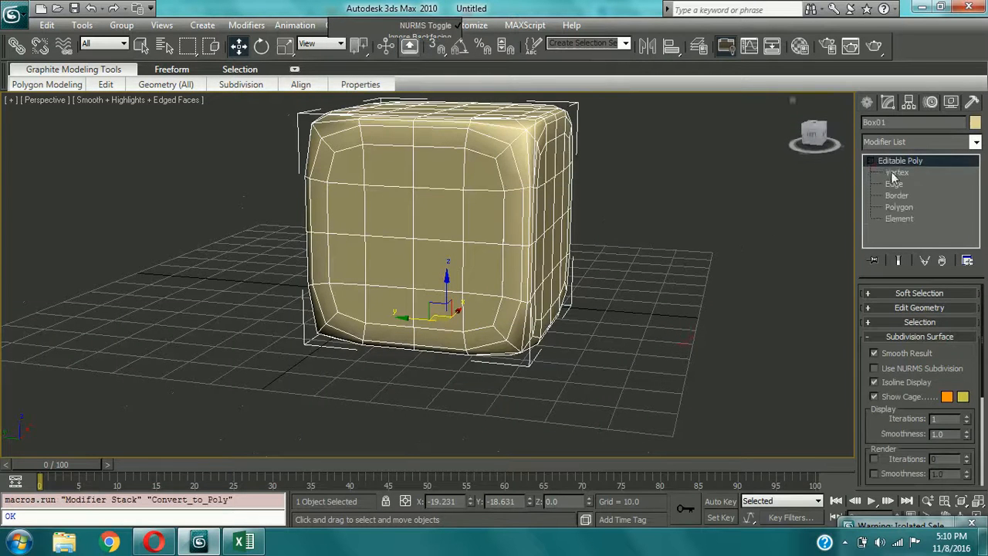
- Enter vertex sub-object mode and switch to the front view
{"action": "left_click", "coordinate": [897, 171]}
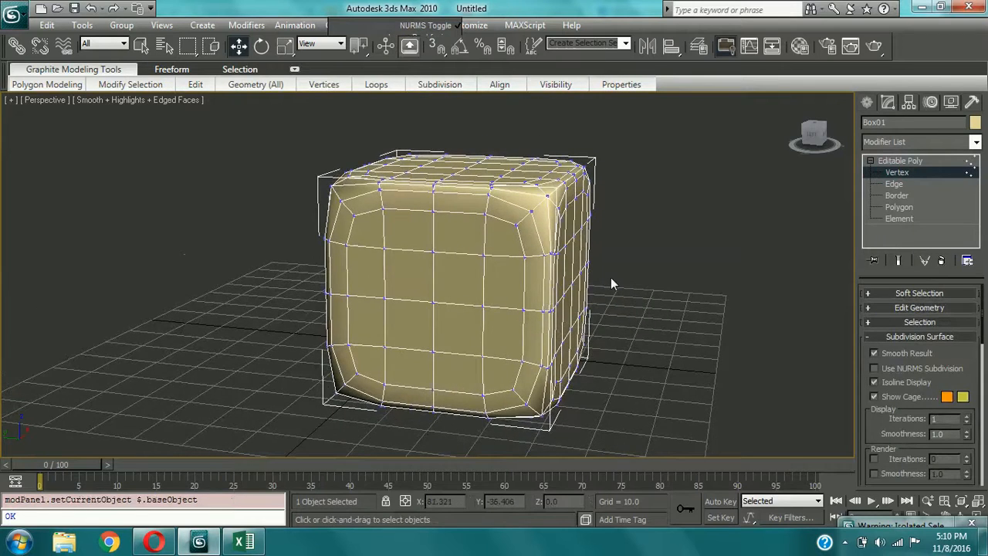
{"action": "key", "text": "f"}
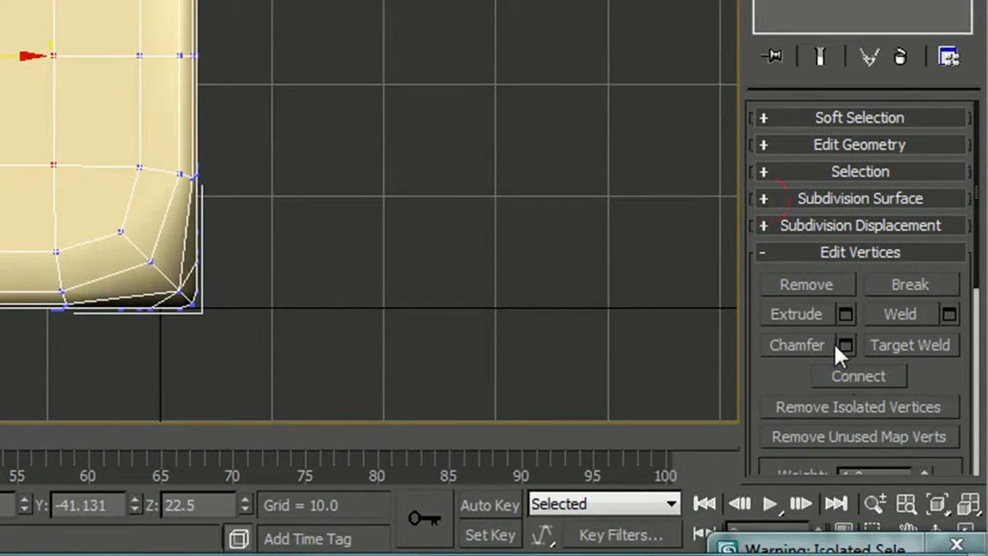
- Chamfer the selected vertices, adjusting the chamfer amount before confirming
{"action": "left_click", "coordinate": [845, 345]}
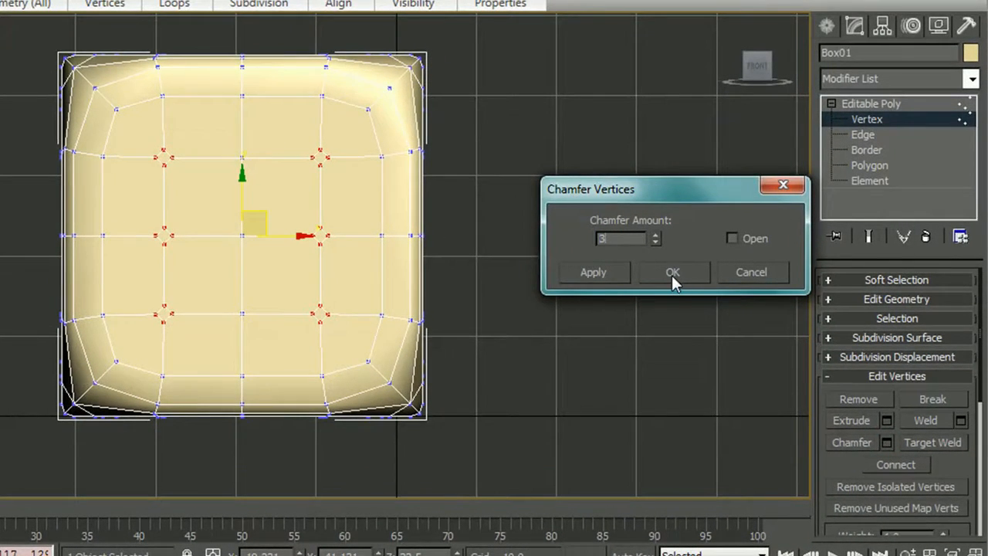
{"action": "left_click_drag", "start_coordinate": [655, 238], "coordinate": [654, 260]}
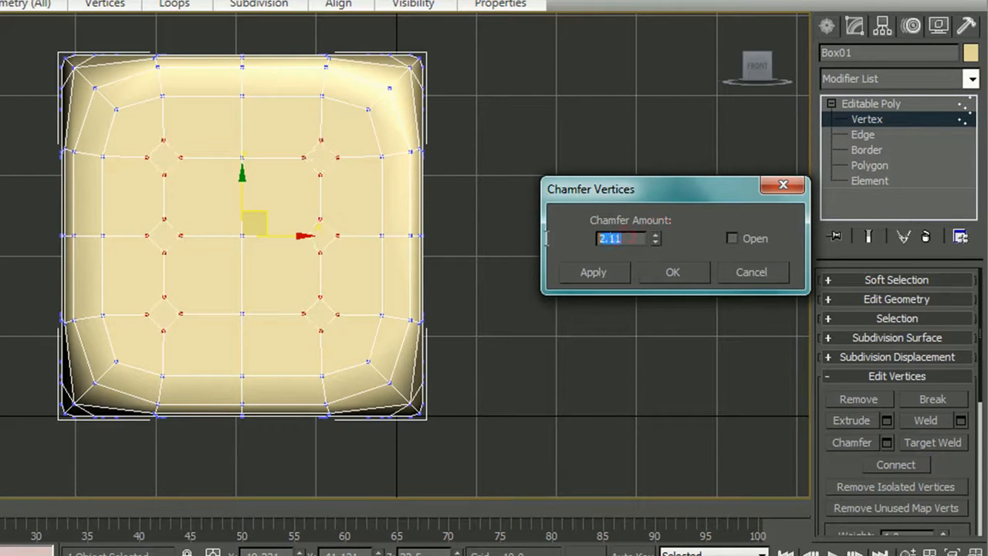
{"action": "left_click", "coordinate": [672, 272]}
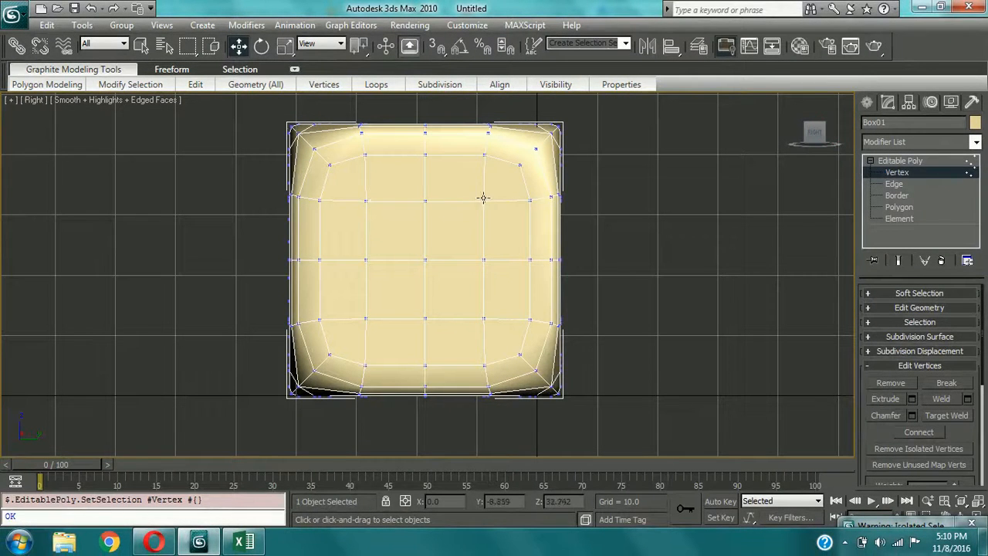
- Select the pip-position vertices on this face and chamfer them into diamonds
{"action": "left_click", "coordinate": [367, 199]}
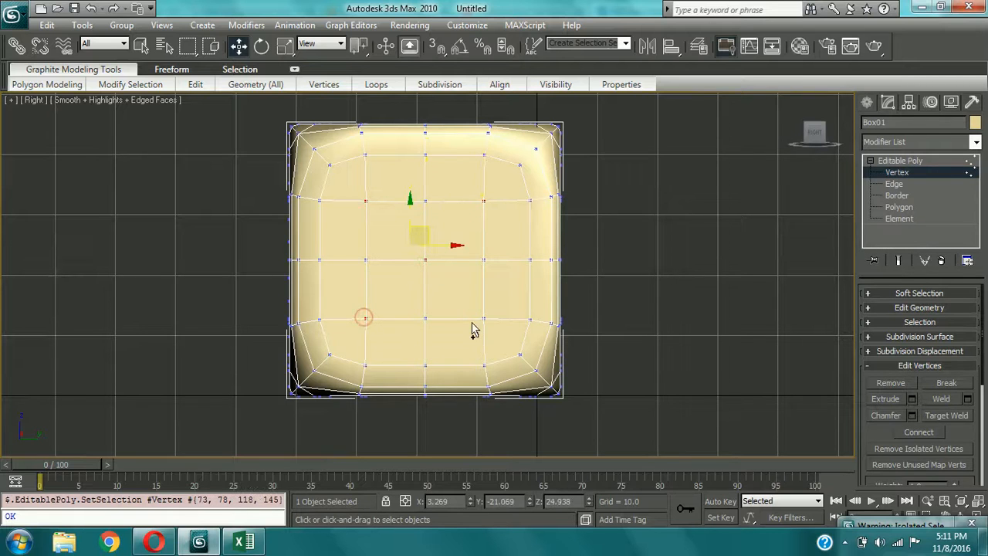
{"action": "left_click", "coordinate": [912, 416]}
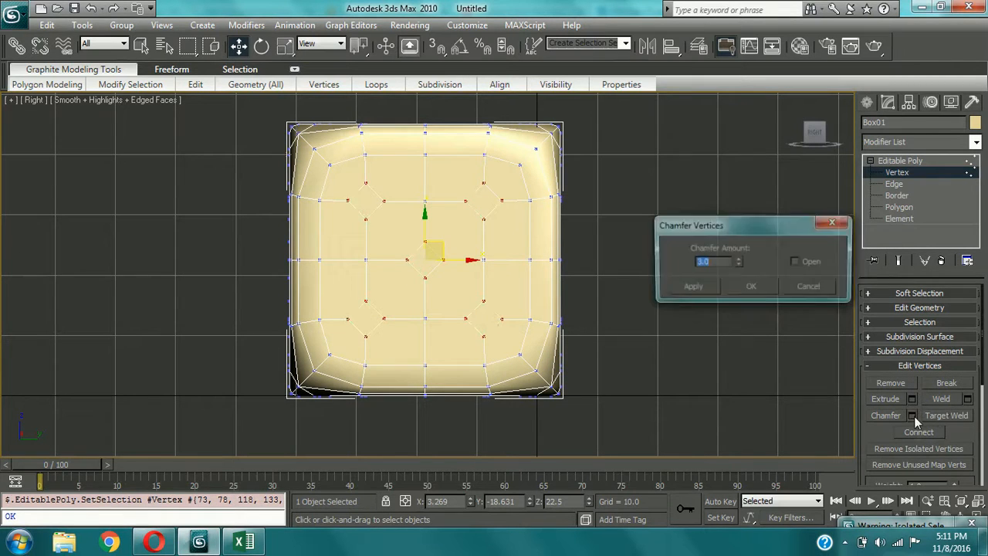
{"action": "left_click", "coordinate": [750, 285]}
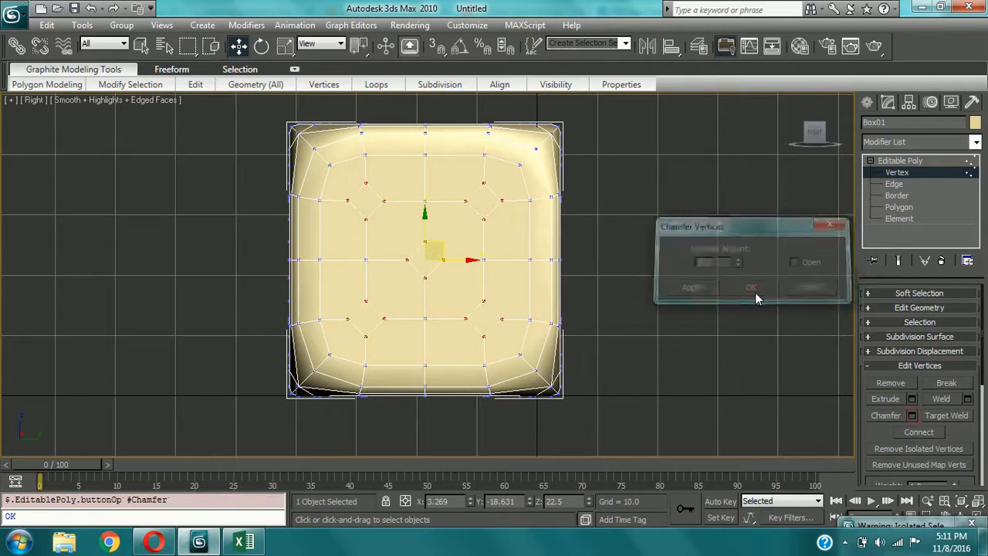
{"action": "left_click", "coordinate": [750, 287]}
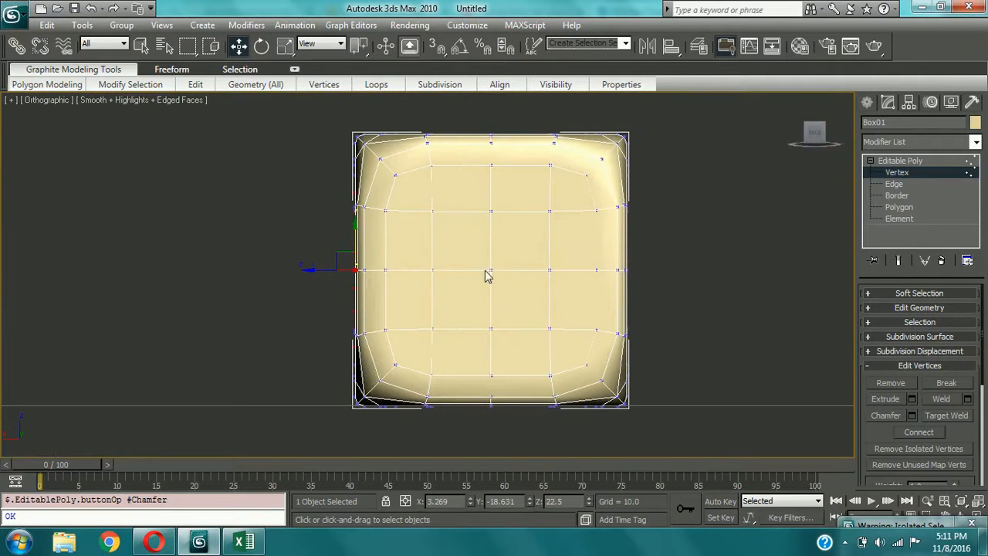
- Chamfer the centre vertex of this face into a single diamond pip
{"action": "left_click", "coordinate": [491, 269]}
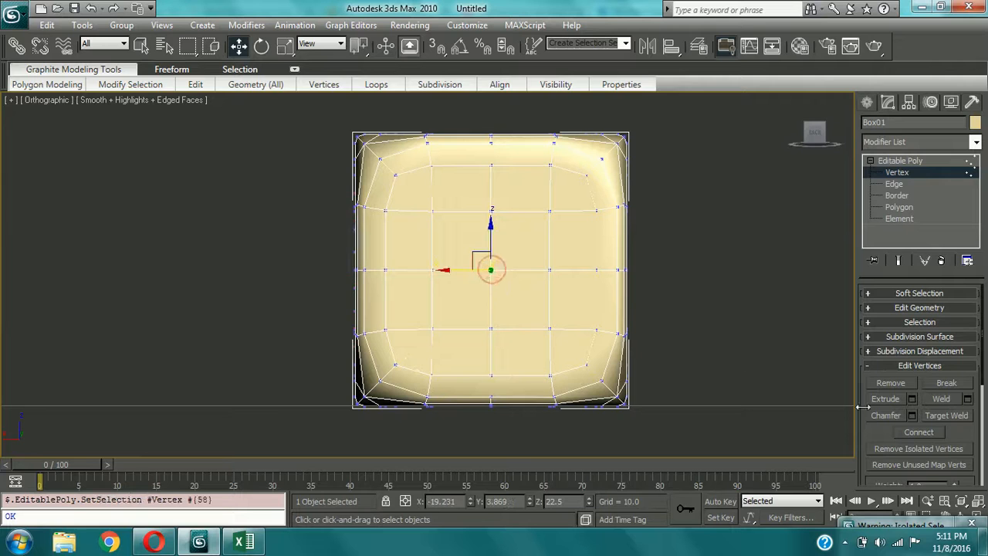
{"action": "left_click", "coordinate": [910, 415]}
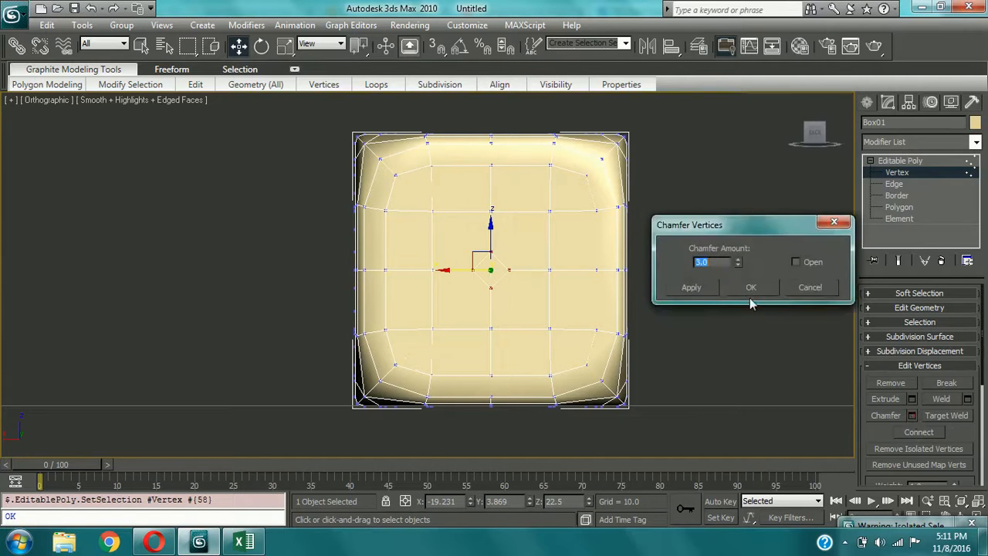
{"action": "left_click", "coordinate": [750, 287]}
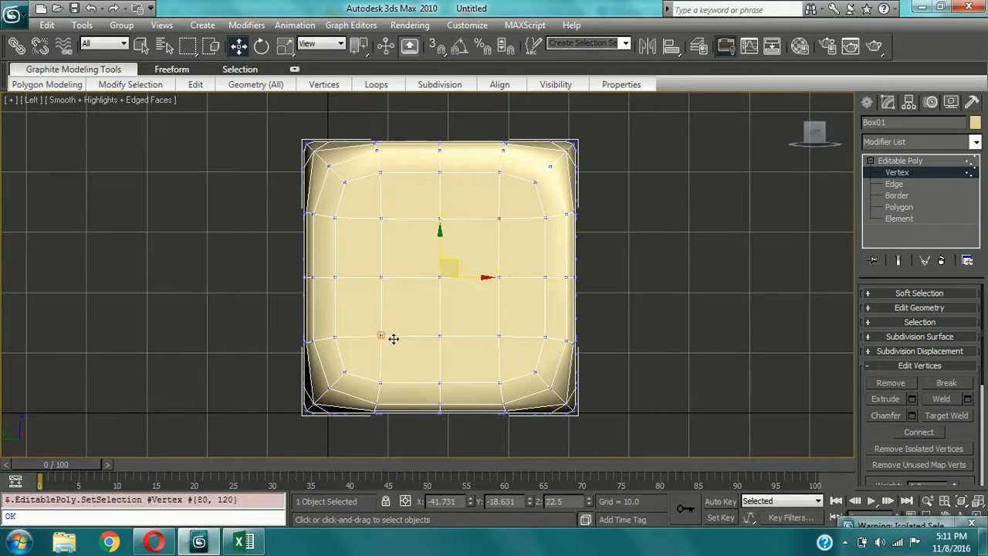
{"action": "mouse_move", "coordinate": [912, 415]}
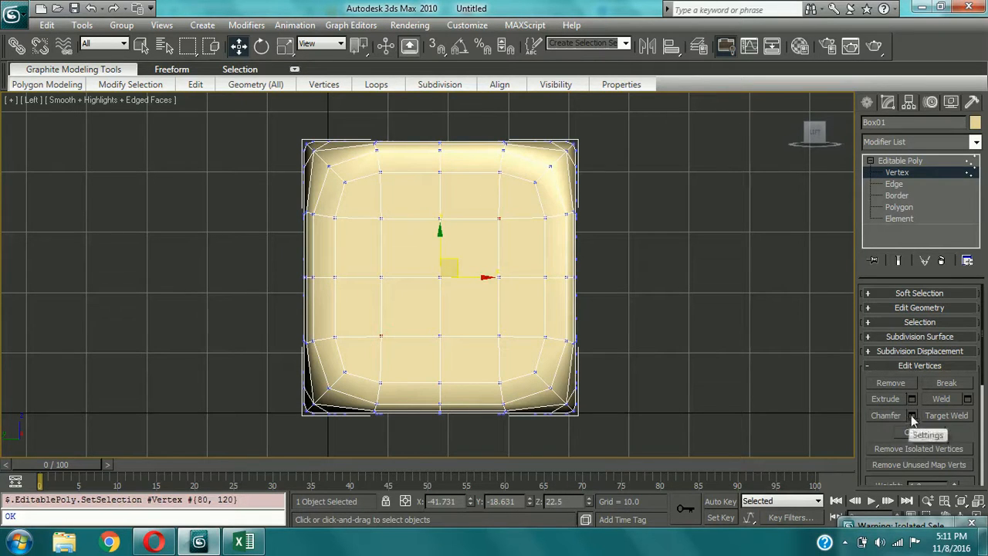
- Chamfer the two diagonal vertices on the left face, then return to the front view
{"action": "left_click", "coordinate": [886, 415]}
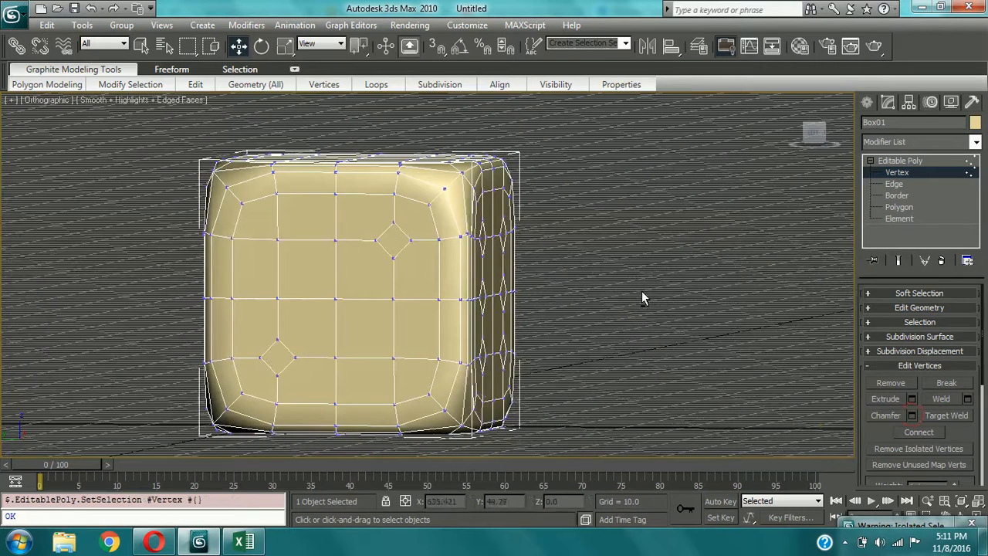
{"action": "key", "text": "f"}
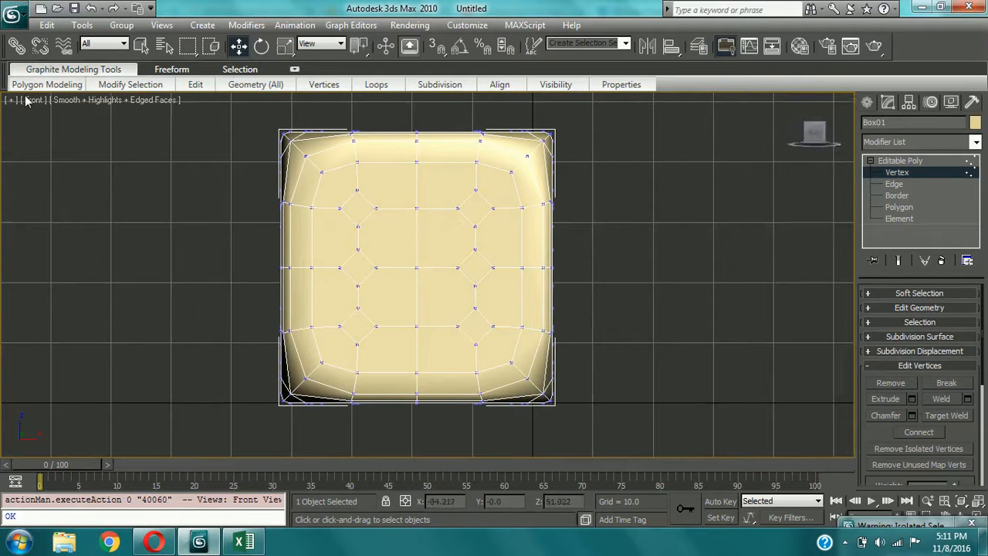
- Switch to the top view and chamfer the top face's pip vertices into diamonds
{"action": "left_click", "coordinate": [33, 99]}
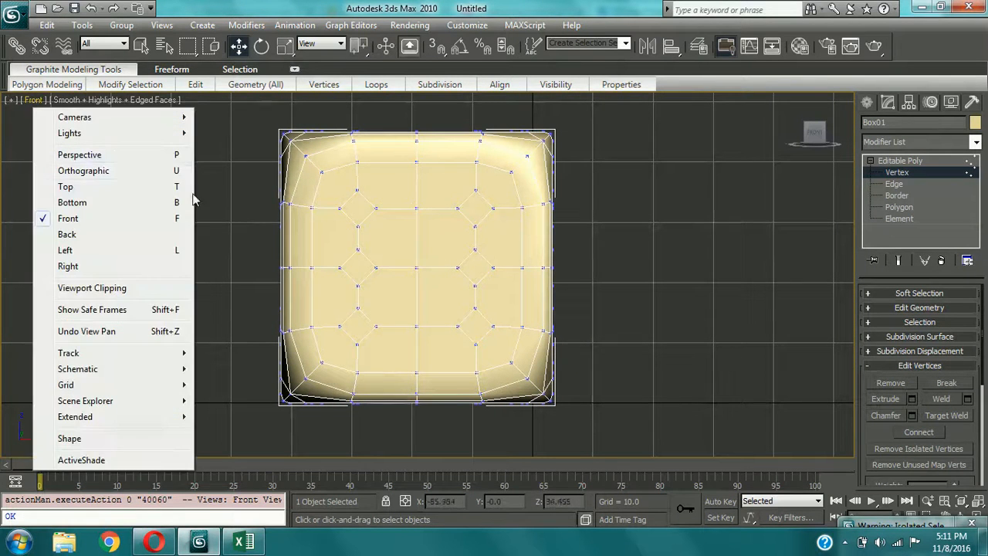
{"action": "mouse_move", "coordinate": [64, 186]}
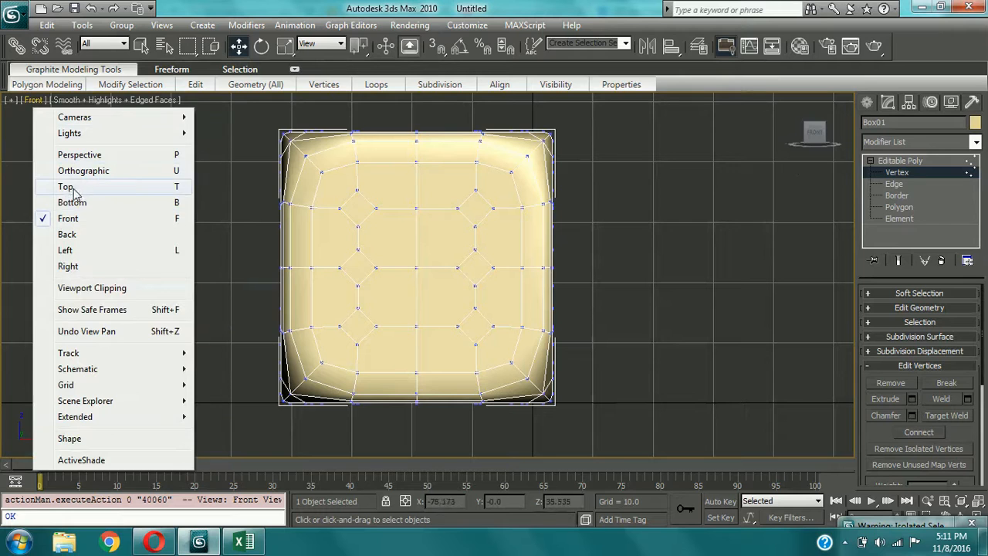
{"action": "left_click", "coordinate": [65, 185]}
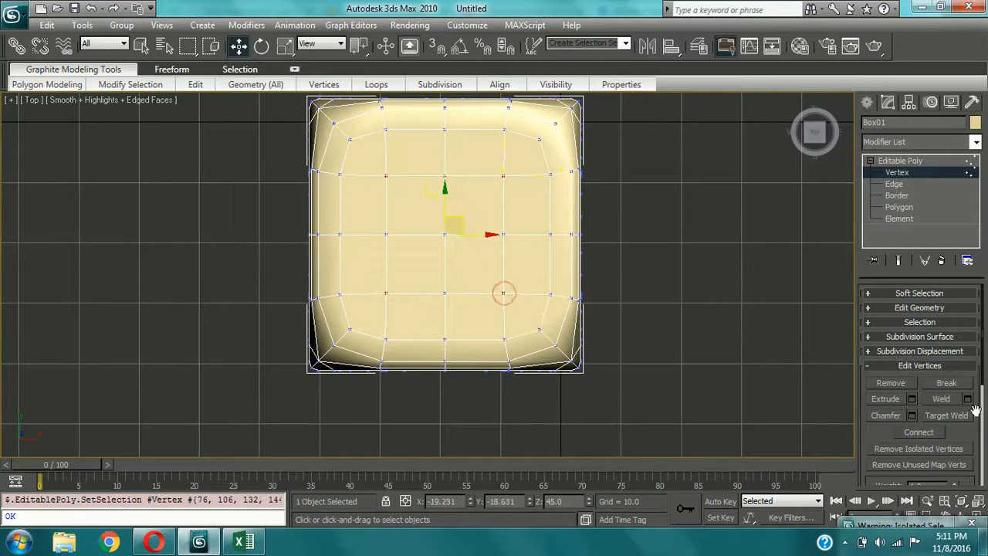
{"action": "left_click", "coordinate": [911, 415]}
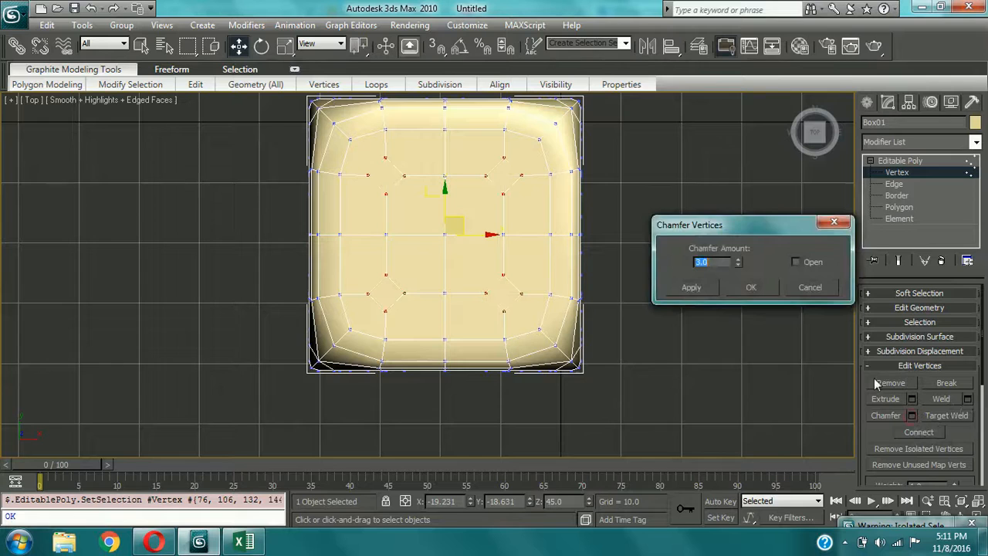
{"action": "left_click", "coordinate": [750, 286]}
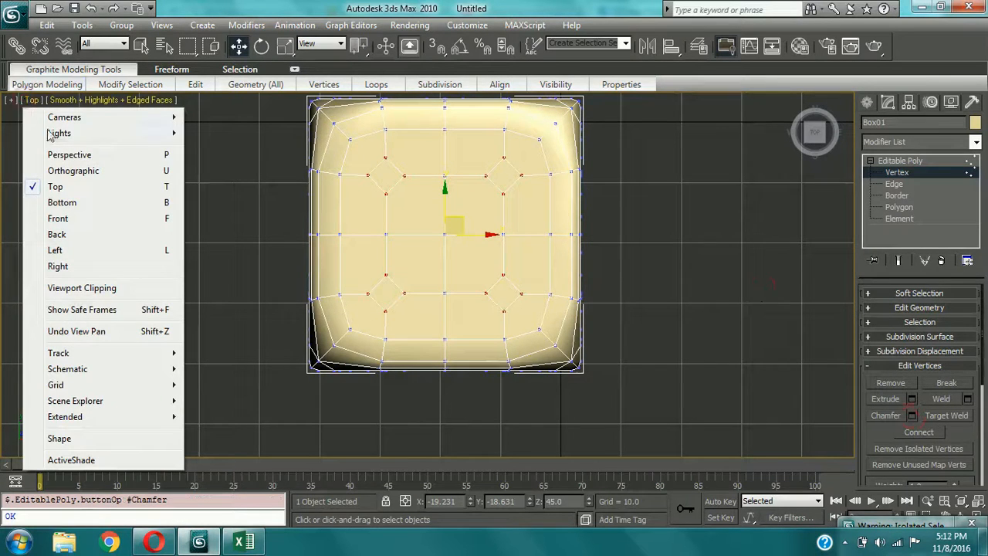
- Switch to the bottom view and chamfer three bottom-face vertices into diamond pips
{"action": "left_click", "coordinate": [62, 203]}
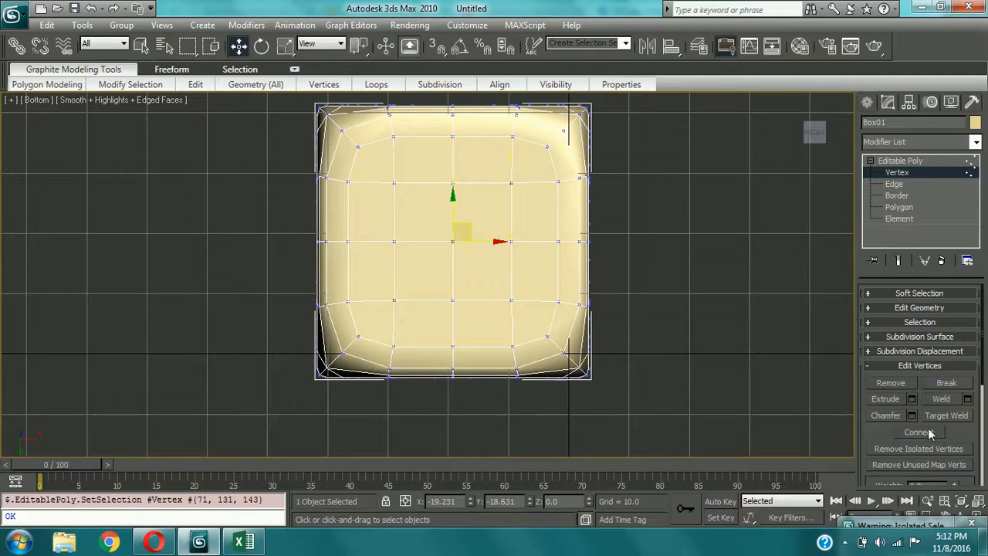
{"action": "left_click", "coordinate": [912, 415]}
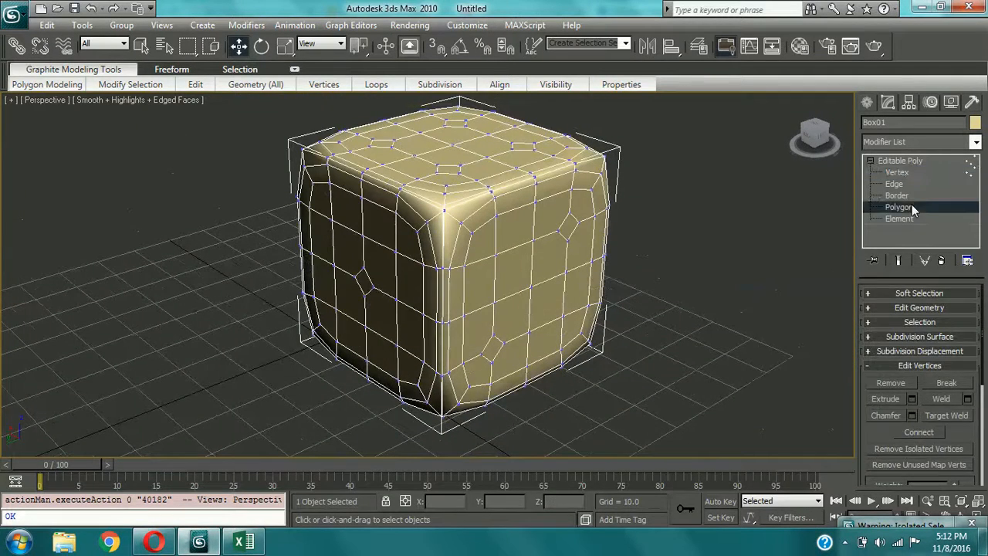
- Select all diamond pip polygons on Box01 at Polygon sub-object level
{"action": "left_click", "coordinate": [898, 207]}
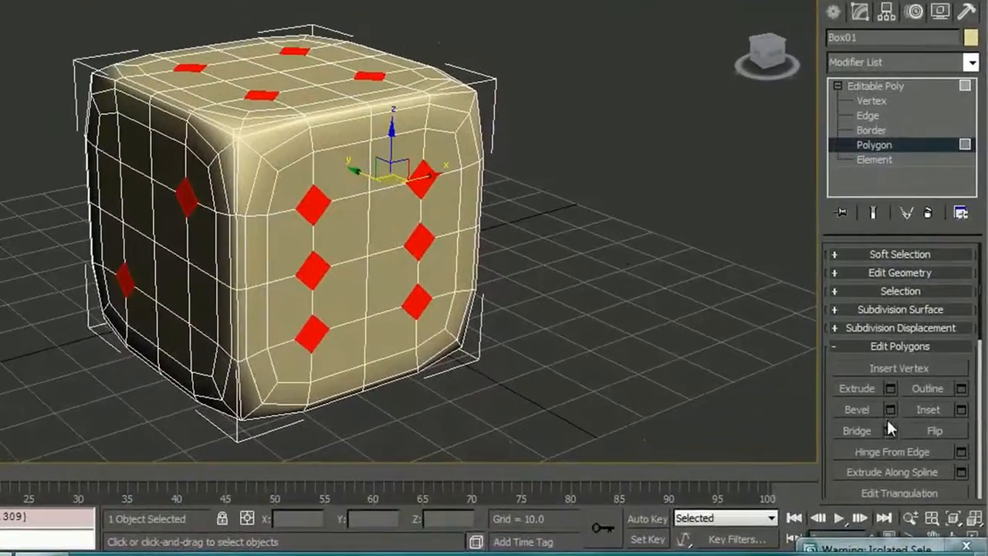
- Bevel the pip faces inward with negative Height and Outline -1.0 to form recessed holes
{"action": "left_click", "coordinate": [882, 409]}
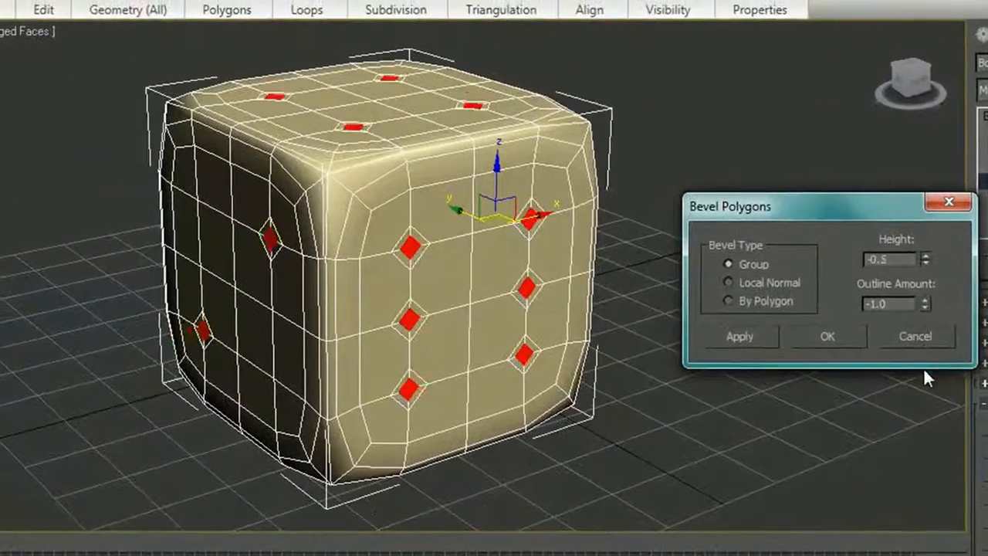
{"action": "left_click", "coordinate": [926, 262]}
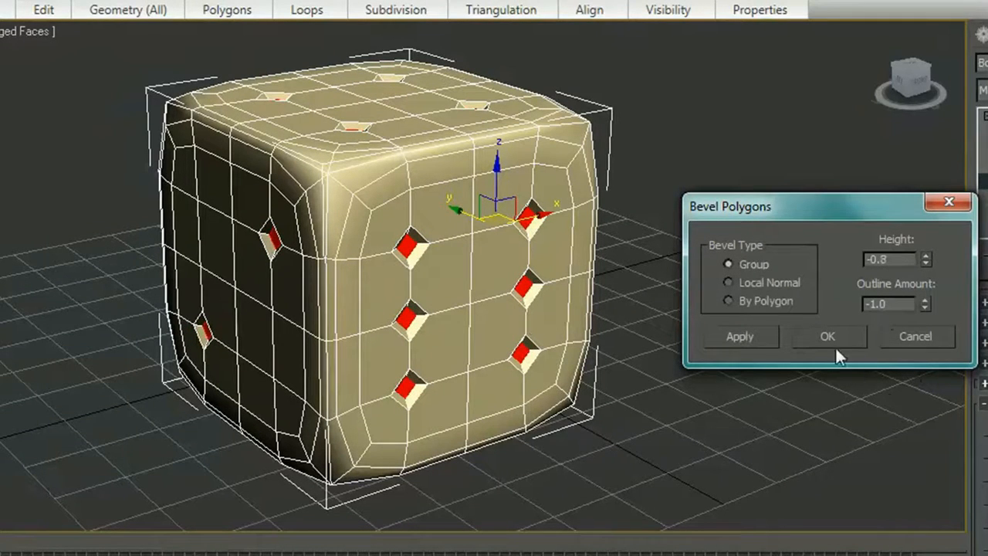
{"action": "left_click", "coordinate": [827, 336]}
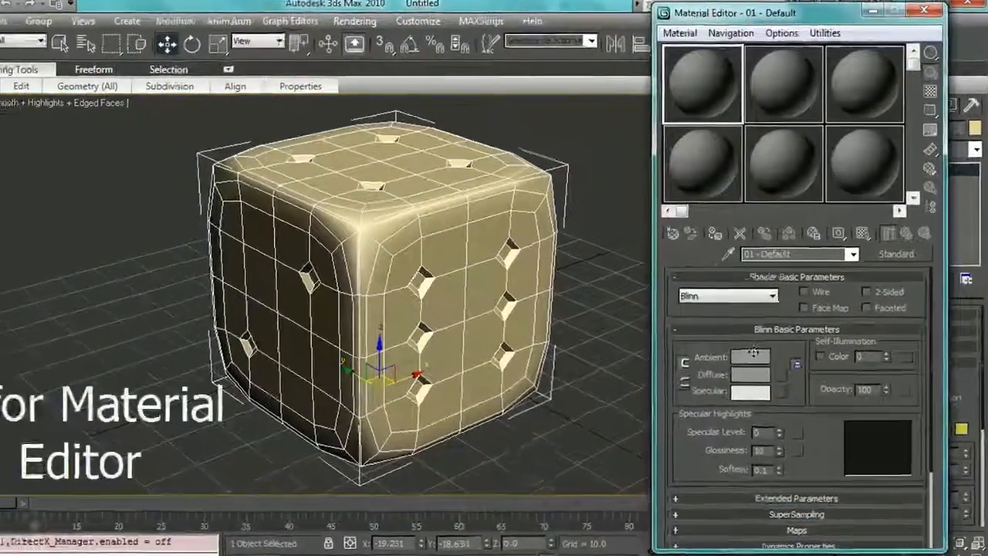
- Assign the first Material Editor slot to the cube so it renders plain white
{"action": "left_click", "coordinate": [753, 355]}
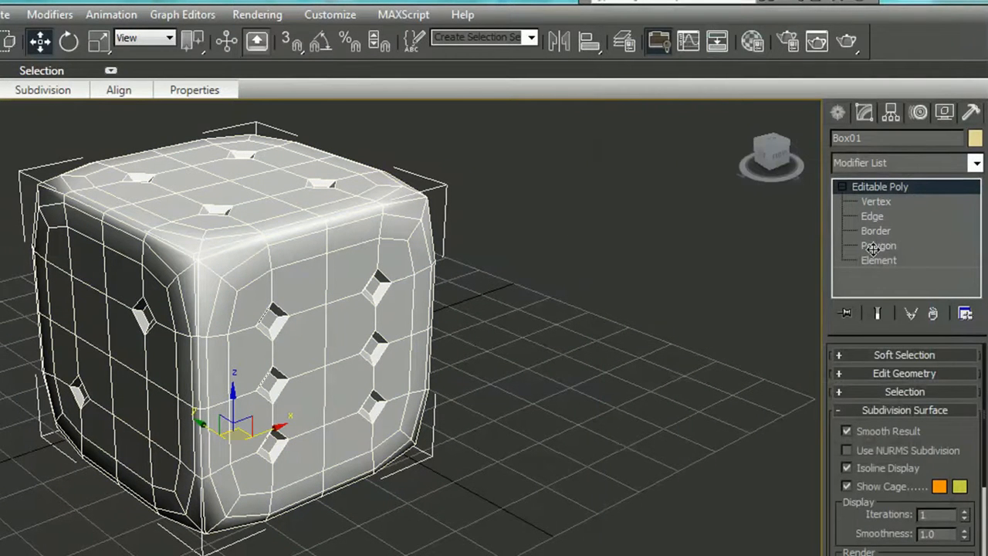
- Reselect the recessed pip polygons and orbit the cube for the second material
{"action": "left_click", "coordinate": [878, 246]}
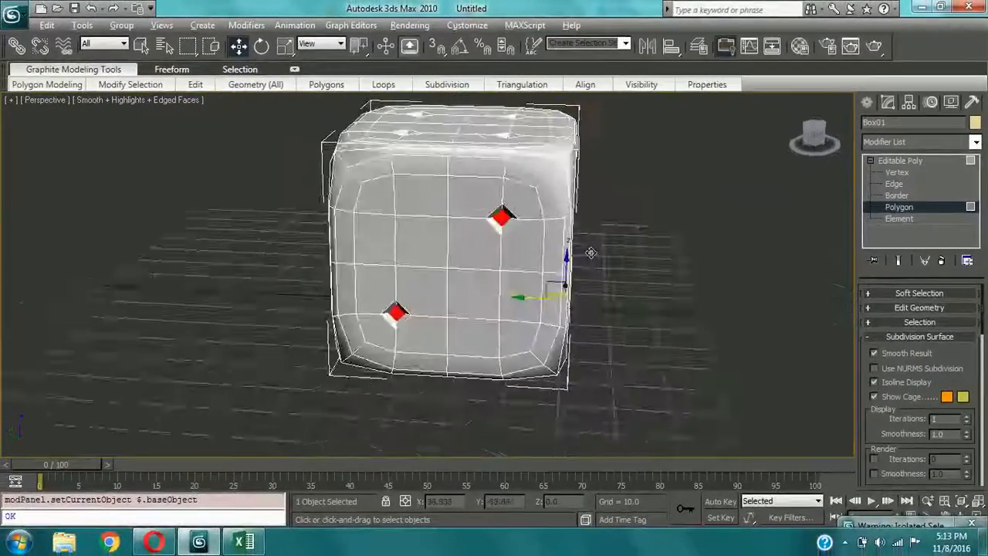
{"action": "left_click_drag", "start_coordinate": [589, 253], "coordinate": [824, 278]}
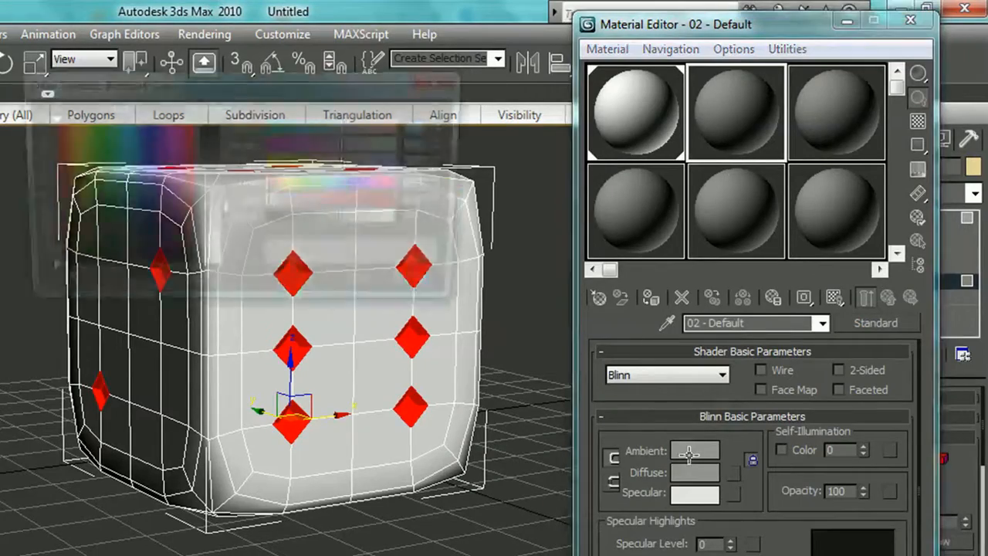
- Colour the second material's Diffuse red and assign it to the selected pips
{"action": "left_click", "coordinate": [695, 450]}
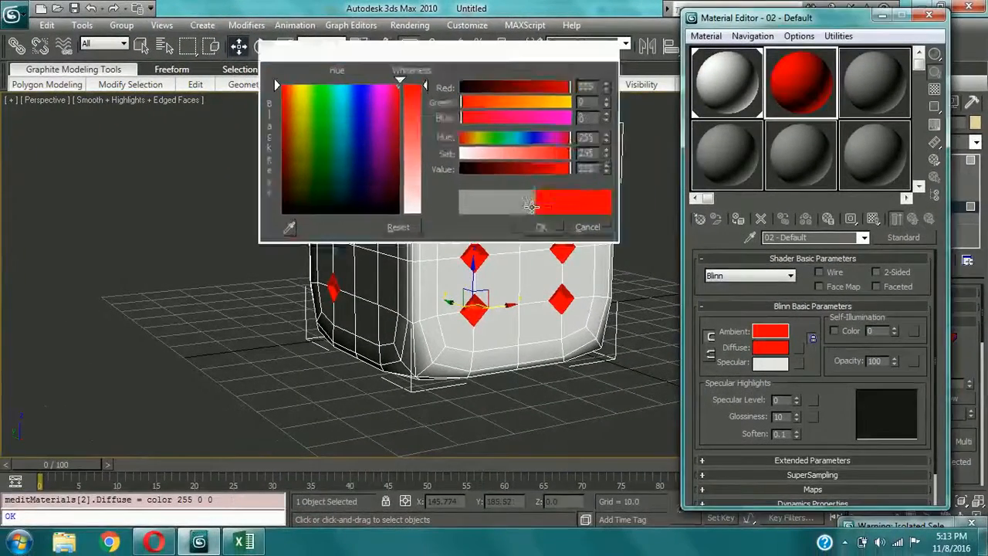
{"action": "left_click", "coordinate": [540, 225]}
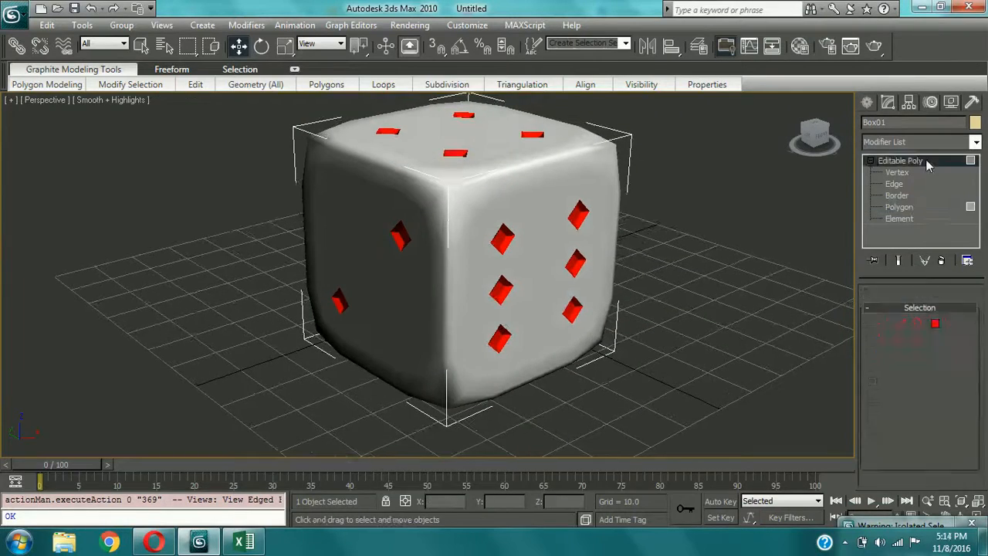
{"action": "left_click", "coordinate": [975, 142]}
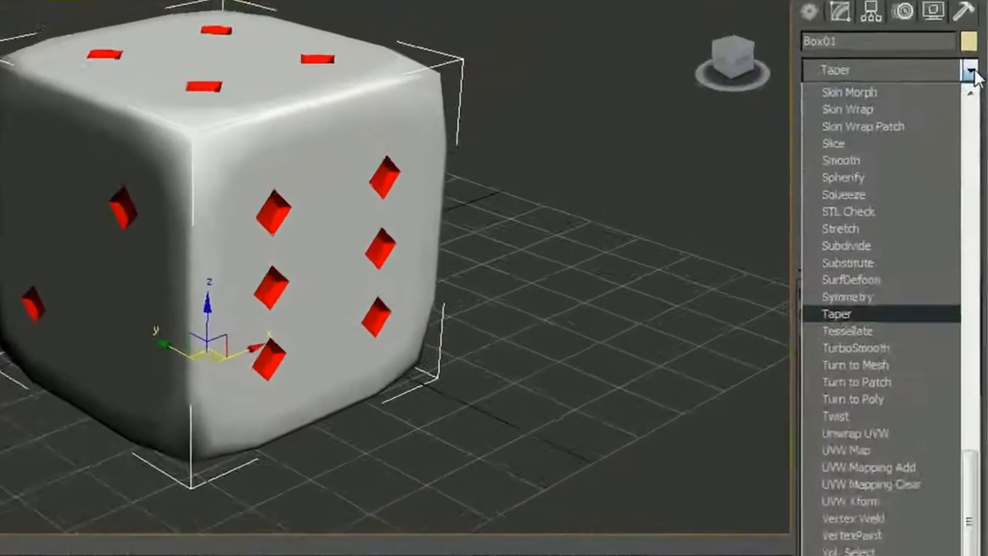